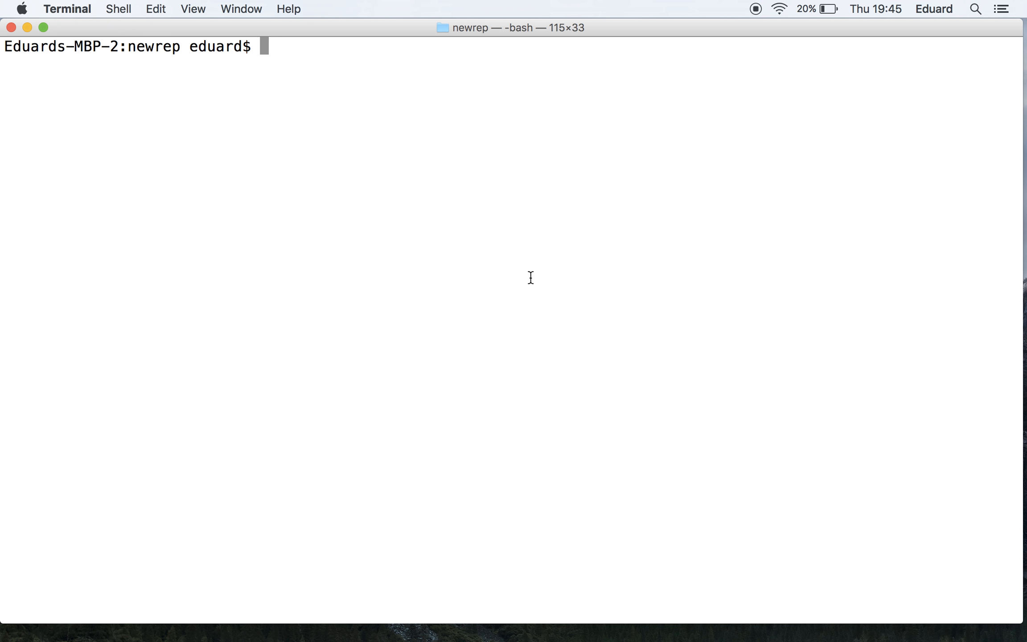
- Print the working directory (newrep) with pwd and list level1, newRepo1.txt and repo.txt with ls
text(pwd)
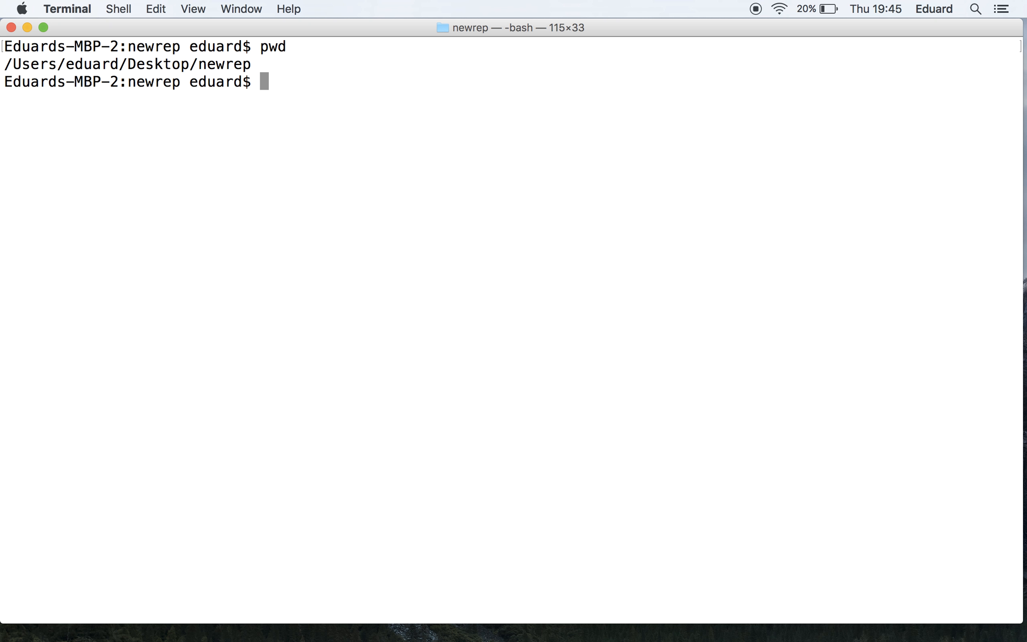
mouse_move(155, 102)
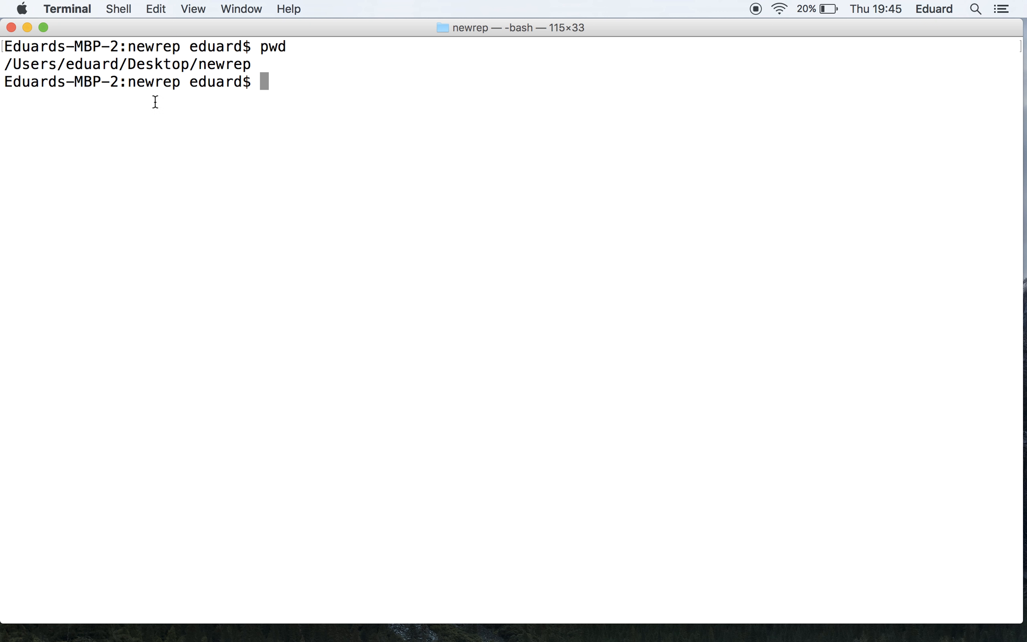
double_click(226, 64)
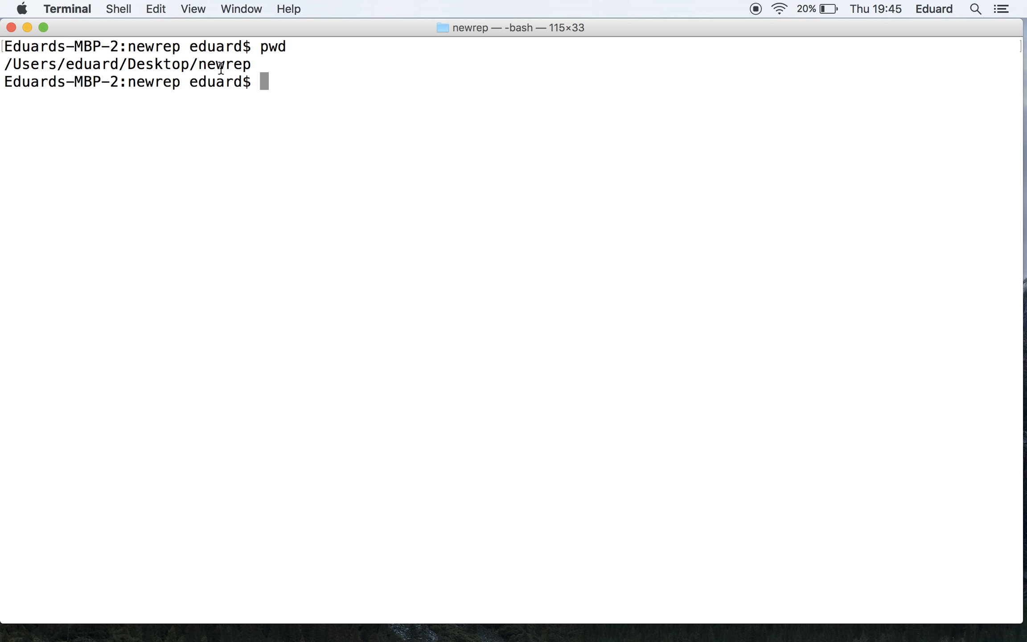
mouse_move(289, 91)
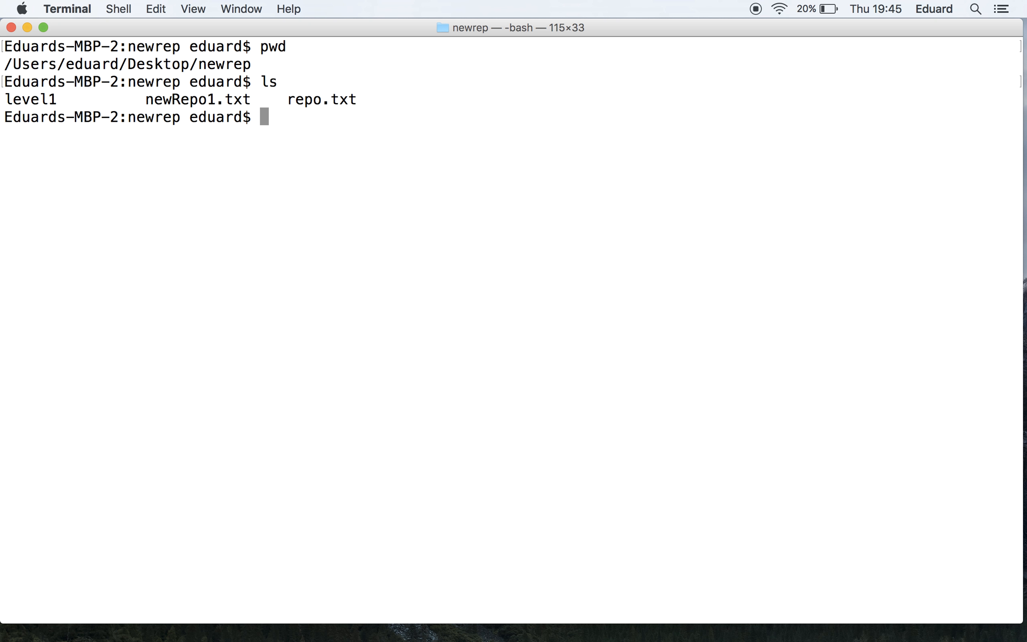
drag(144, 99, 357, 99)
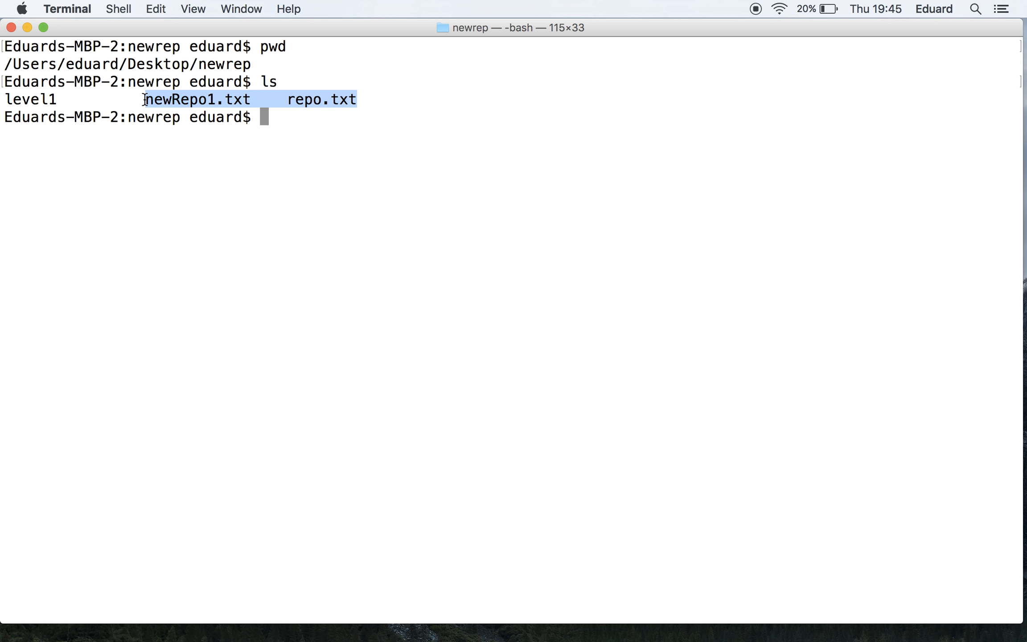
mouse_move(295, 185)
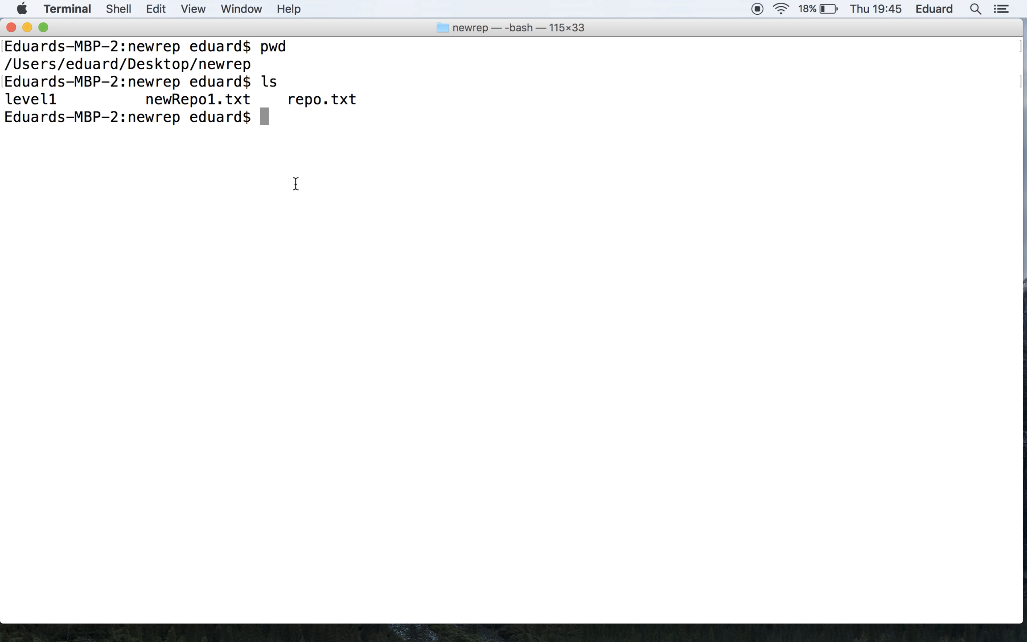
- Run git status: branch master, nothing to commit, working directory clean
text(git status)
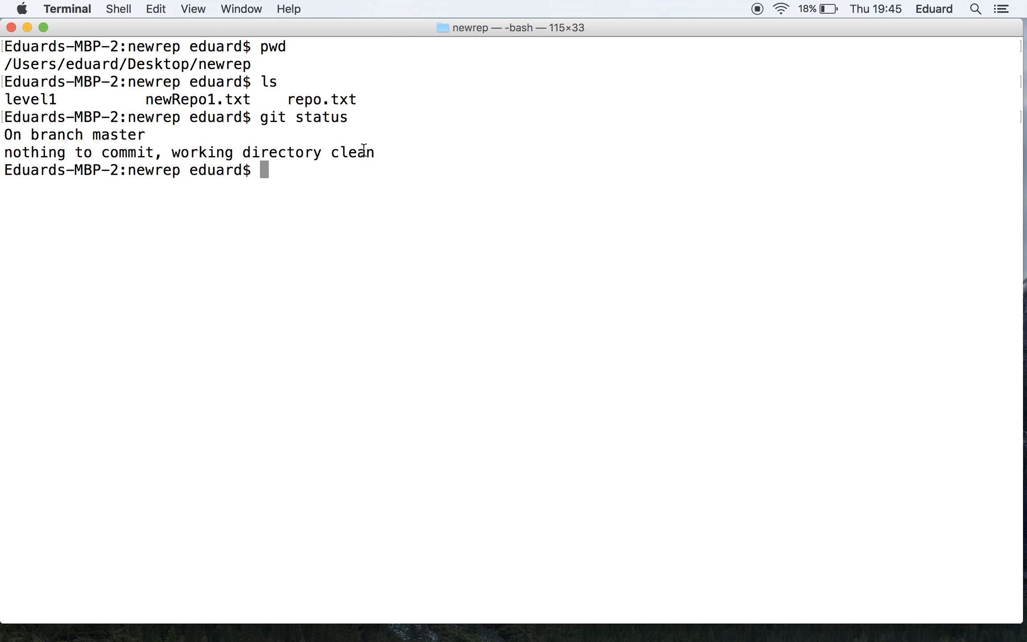
drag(6, 134, 375, 151)
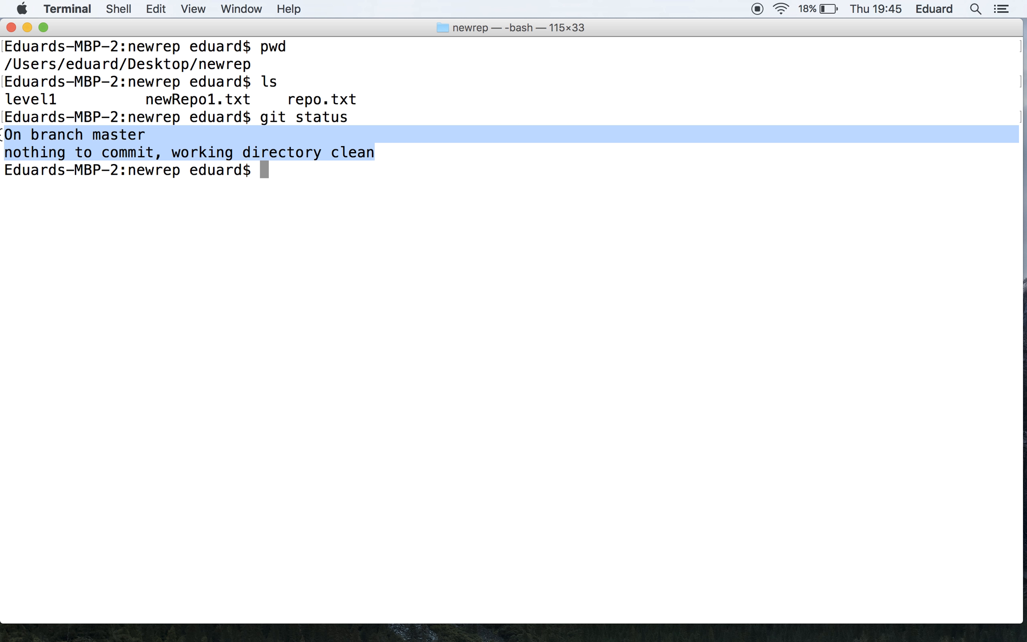
mouse_move(361, 177)
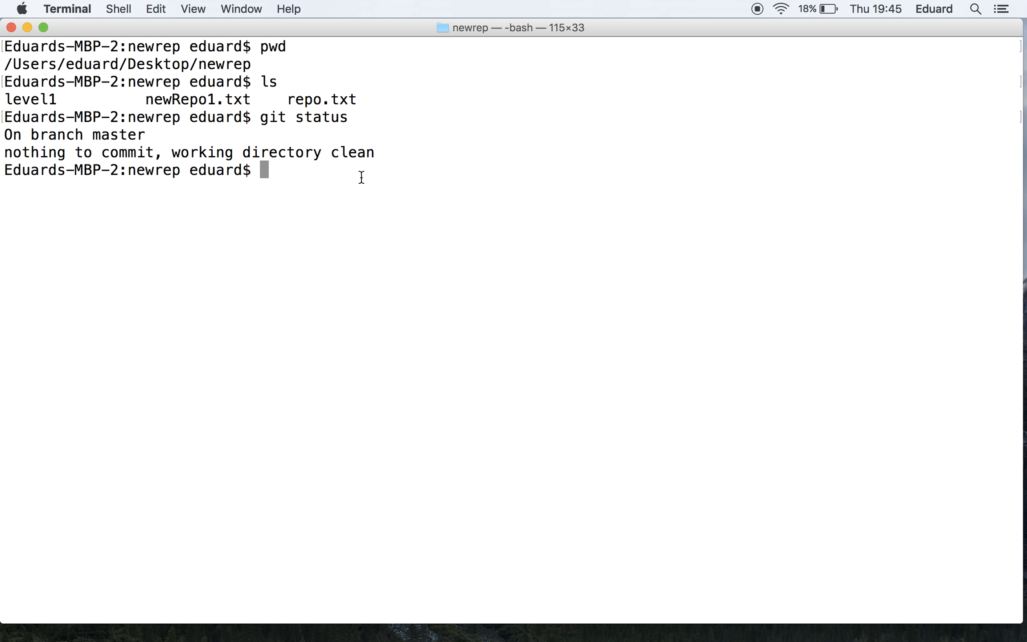
- Launch Sublime Text on a new deleteDemo.txt from the newrep prompt
text(sublime d)
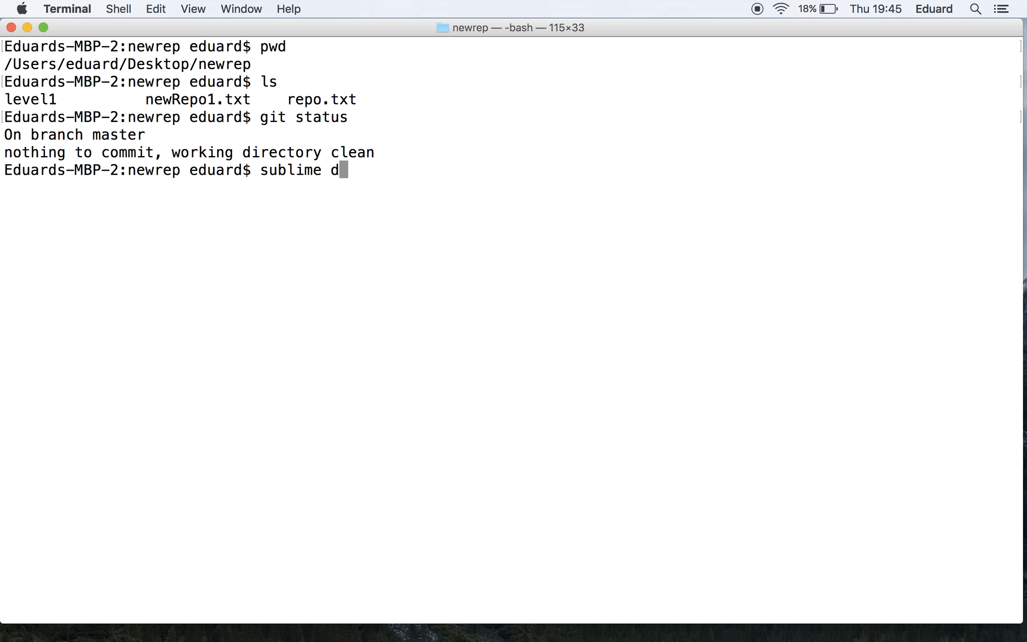
text(eleteDemo)
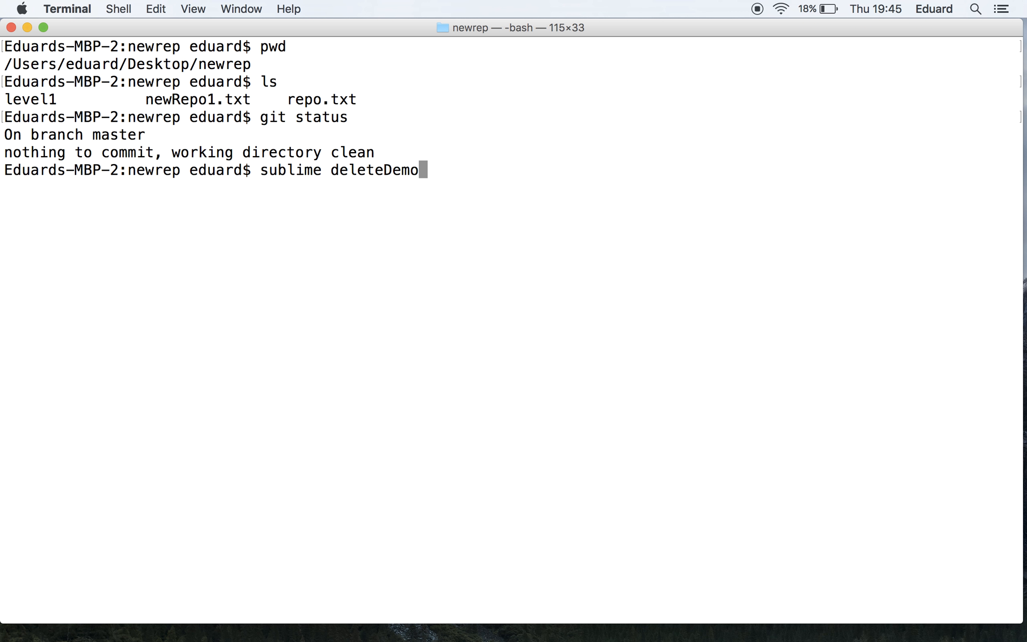
key(Enter)
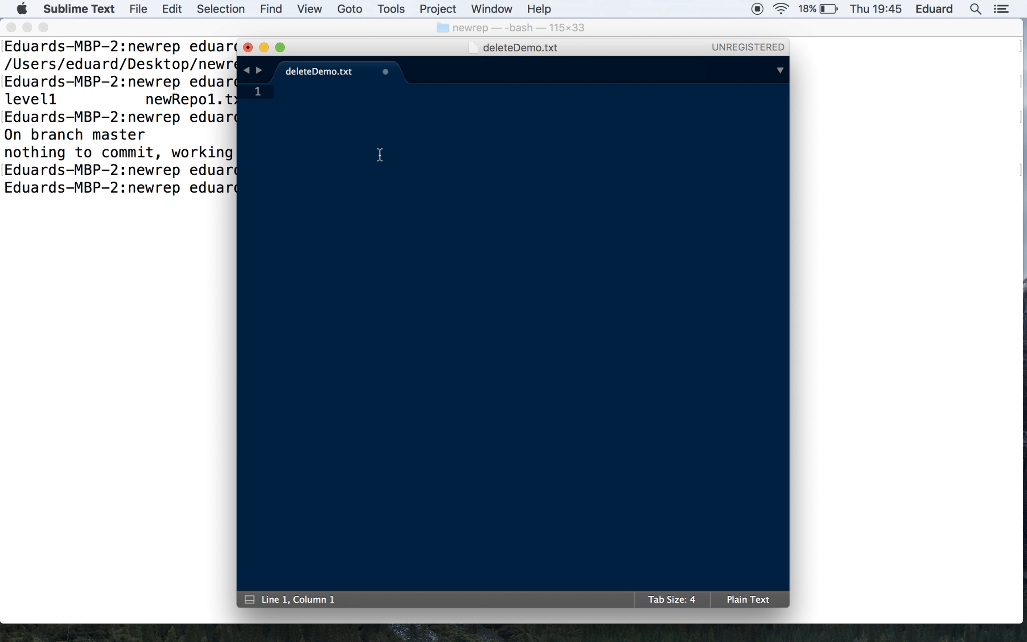
- Write "This is a dummy file for deletion" in deleteDemo.txt and save it
text(This is a)
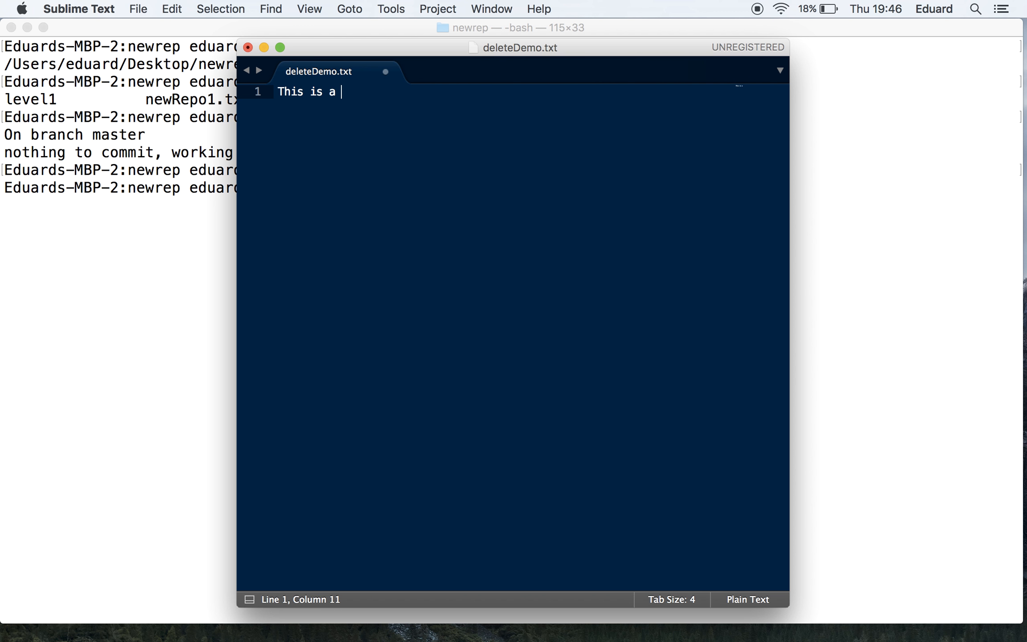
text(dummy f)
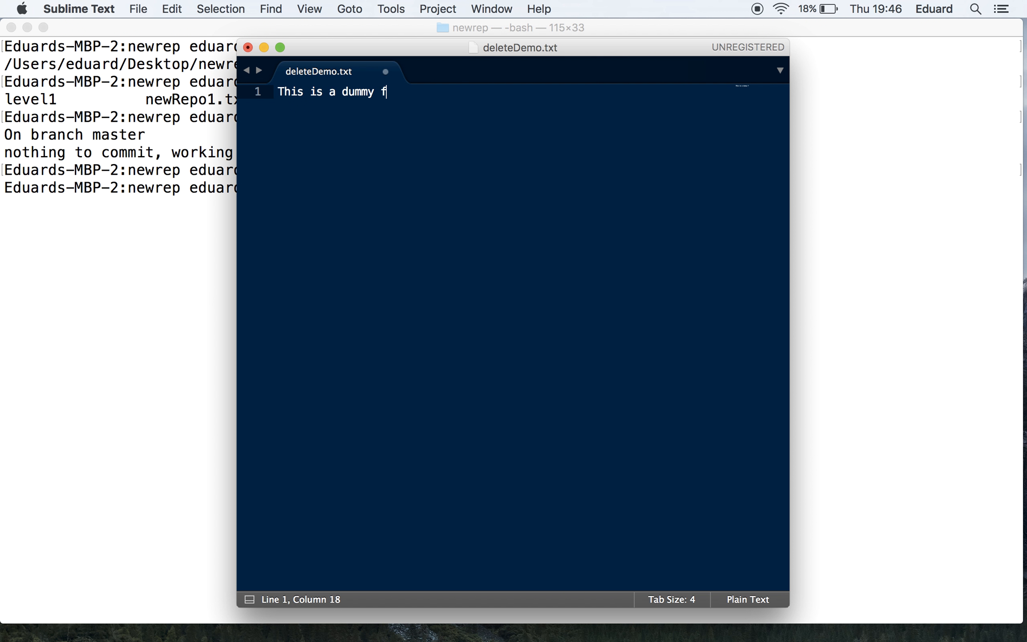
text(ile for del)
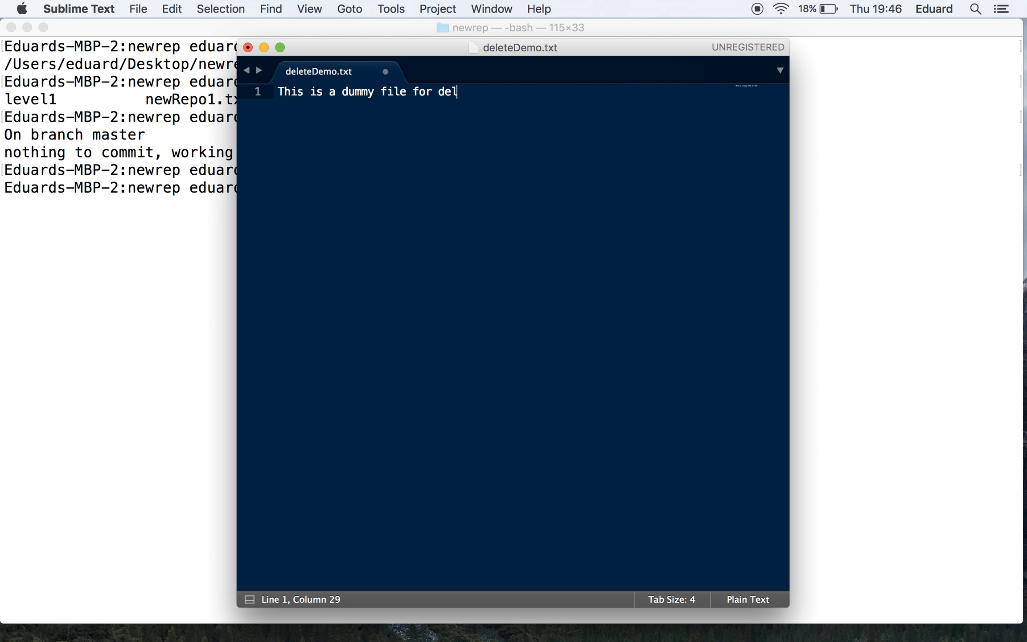
text(etion@)
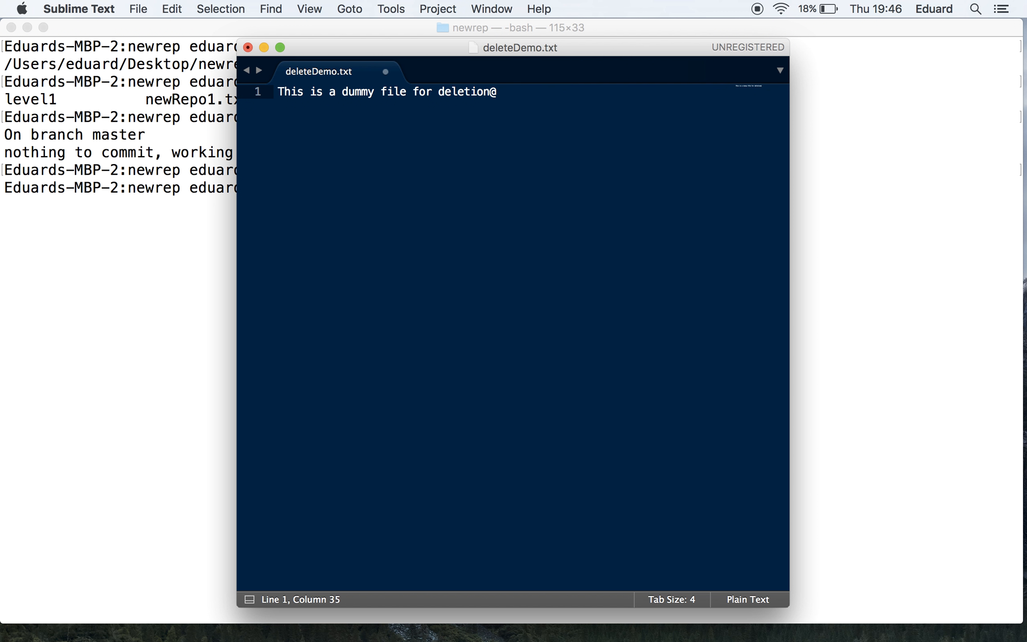
key(cmd+s)
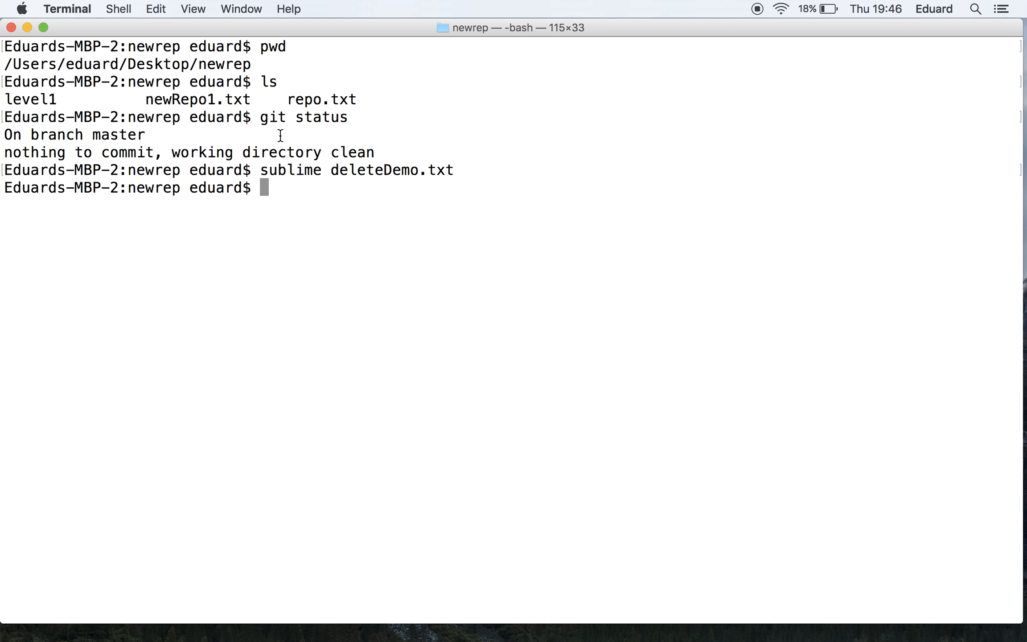
- Run git status so deleteDemo.txt appears under Untracked files on master
text(git status)
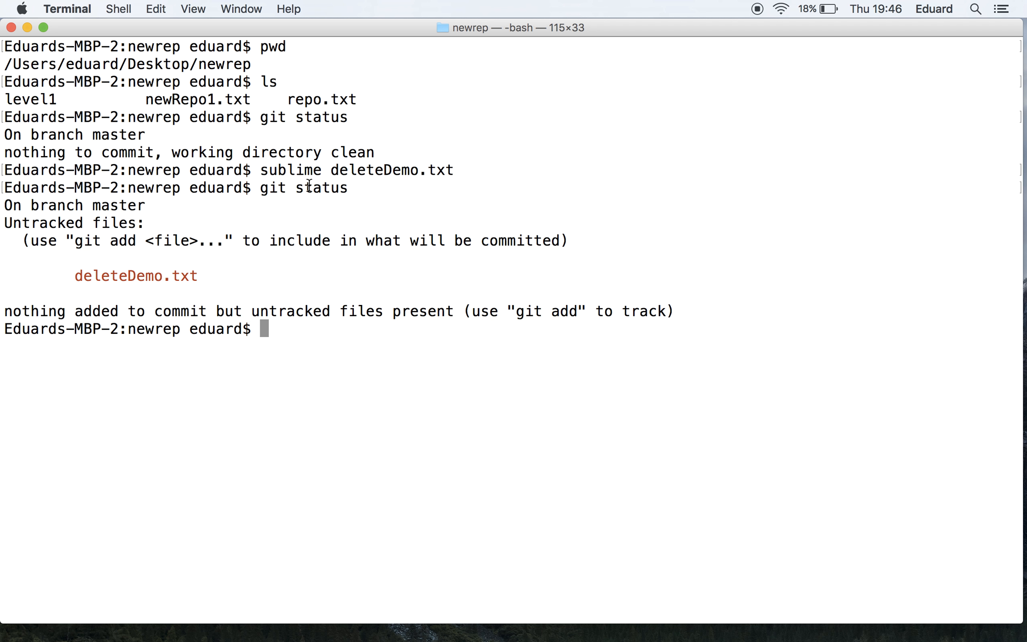
mouse_move(408, 256)
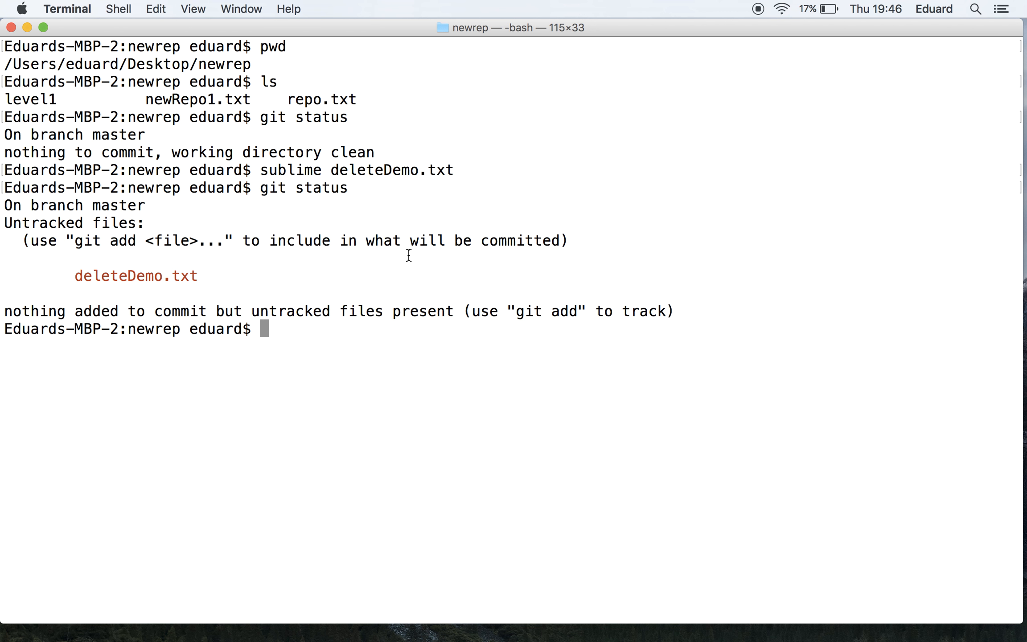
mouse_move(350, 310)
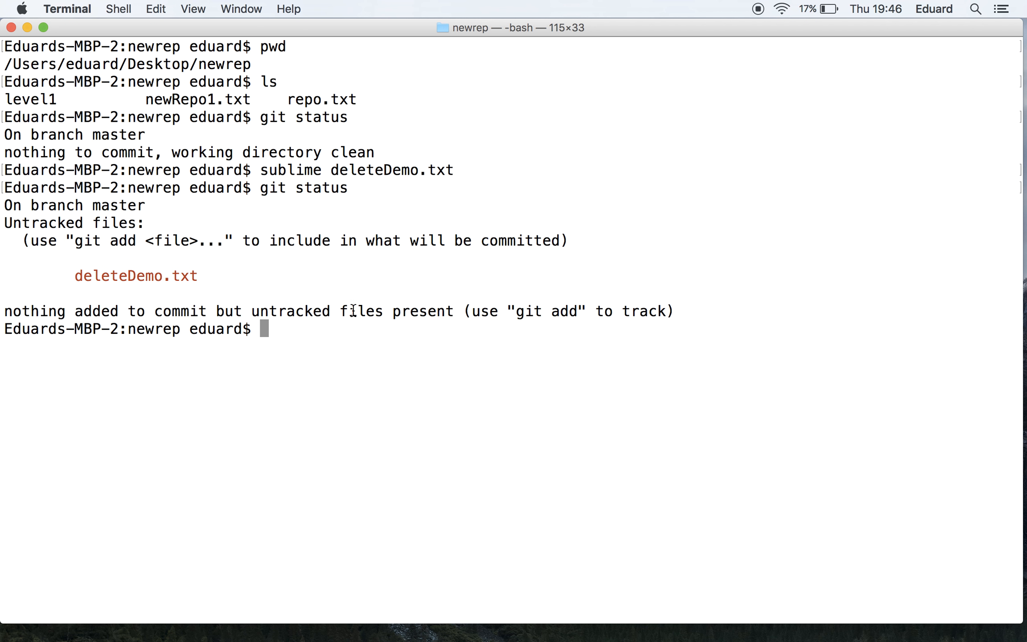
double_click(29, 223)
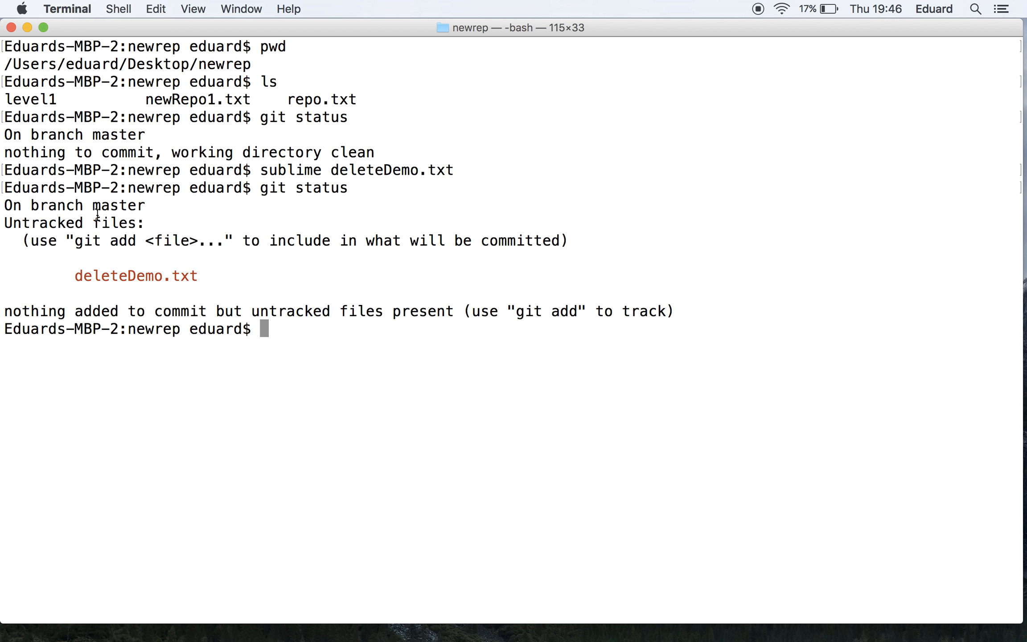
mouse_move(128, 222)
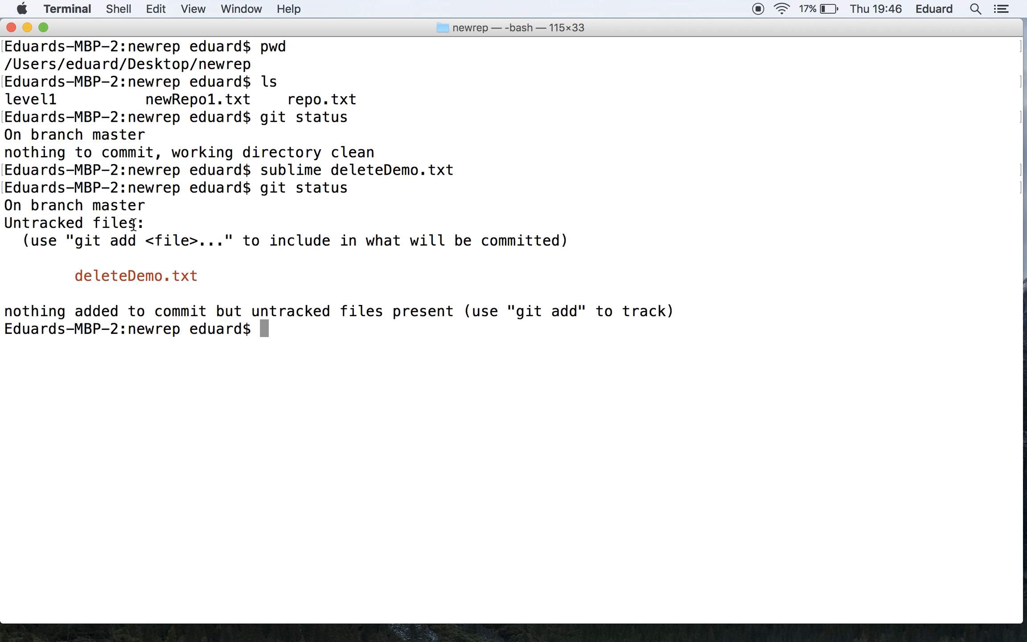
mouse_move(294, 265)
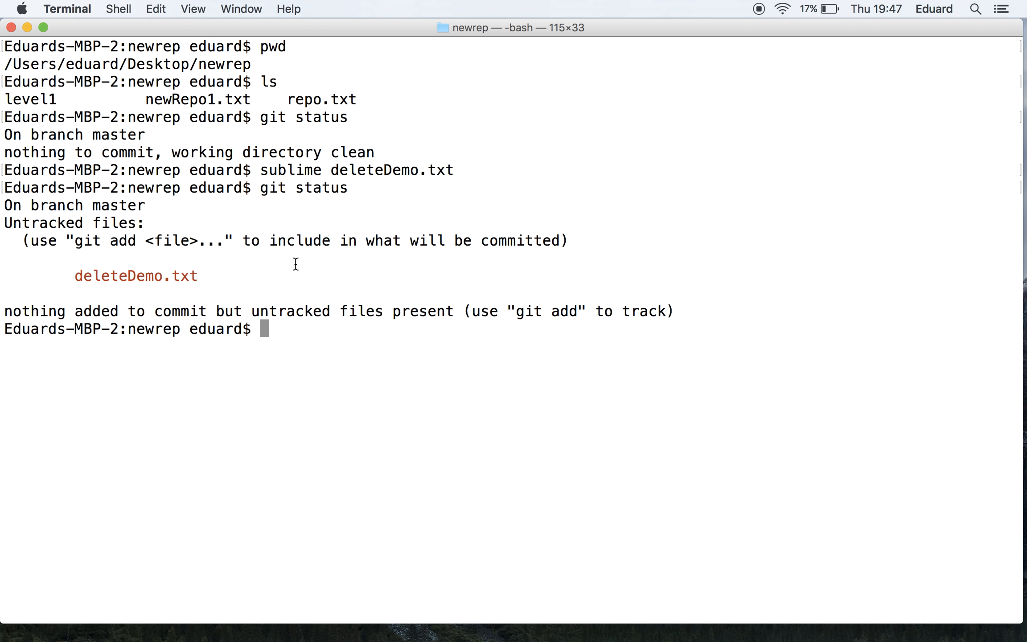
mouse_move(303, 334)
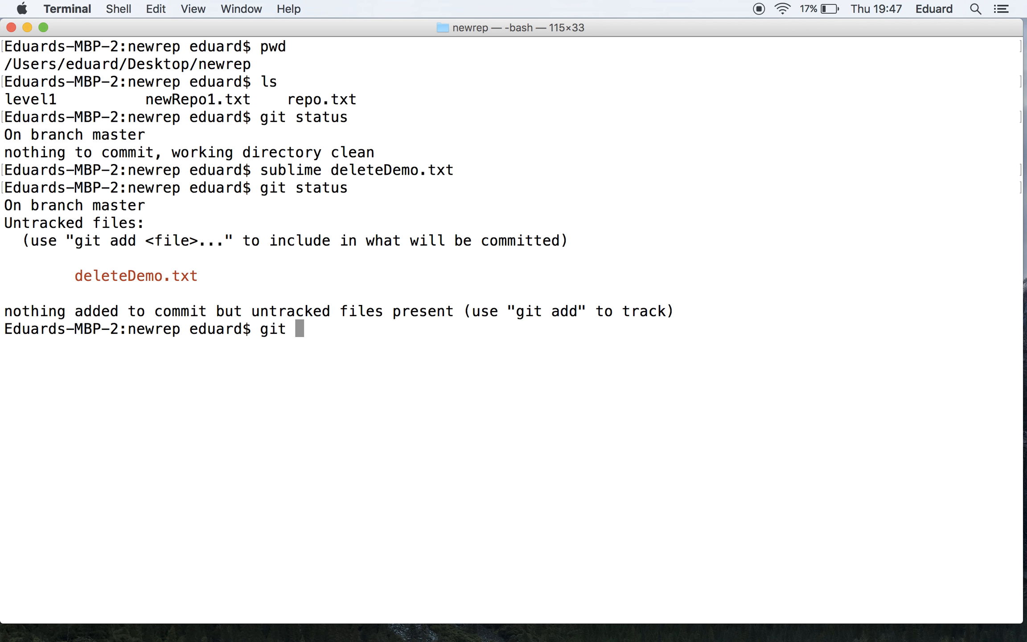
- Run git rm deleteDemo.txt, which fails: pathspec did not match any files
text(rm)
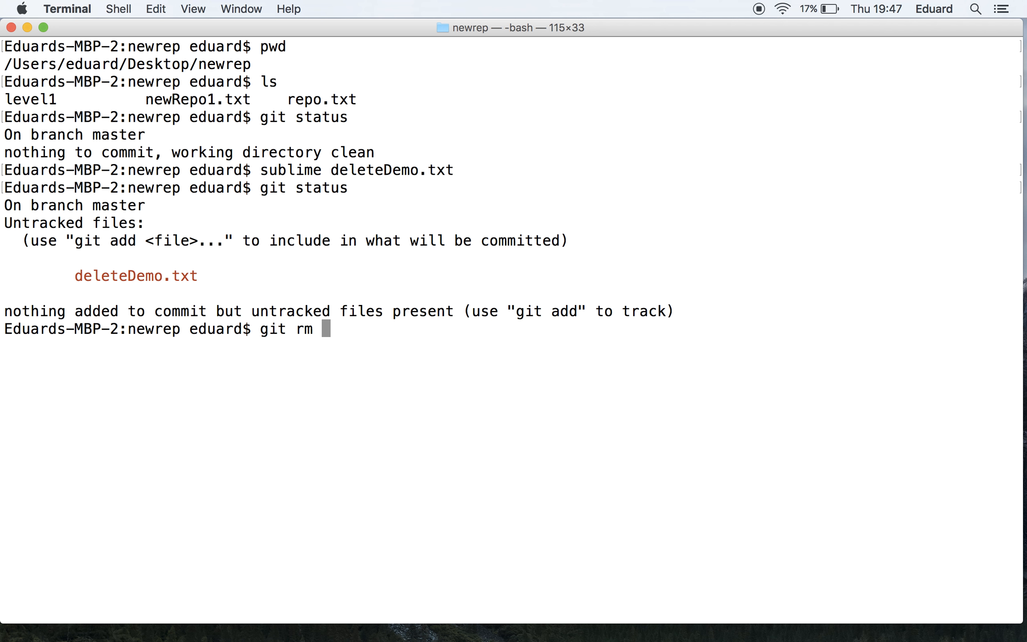
text(delete)
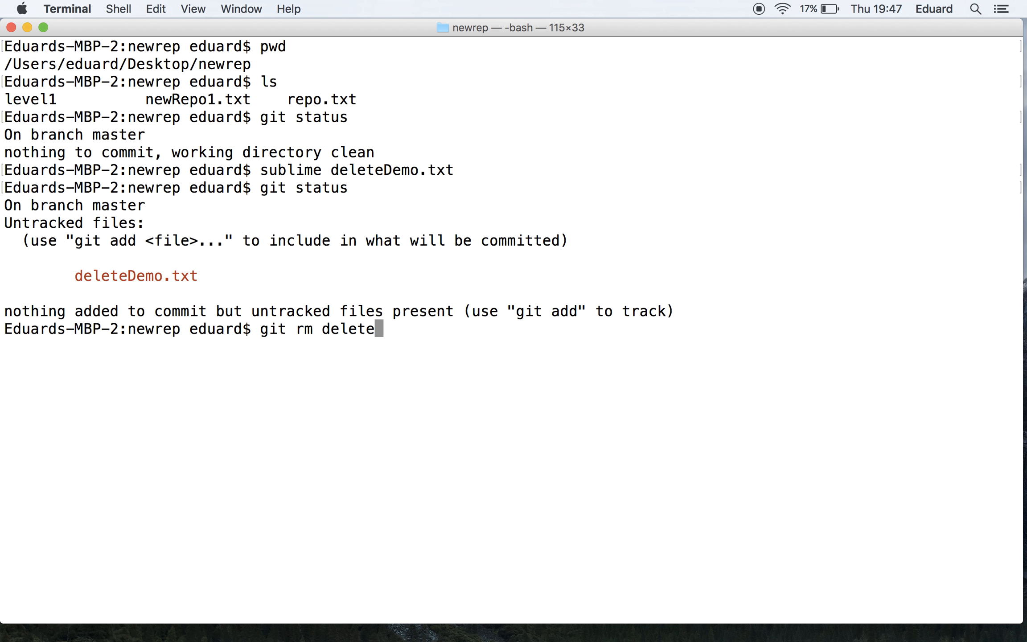
text(Demo.txt)
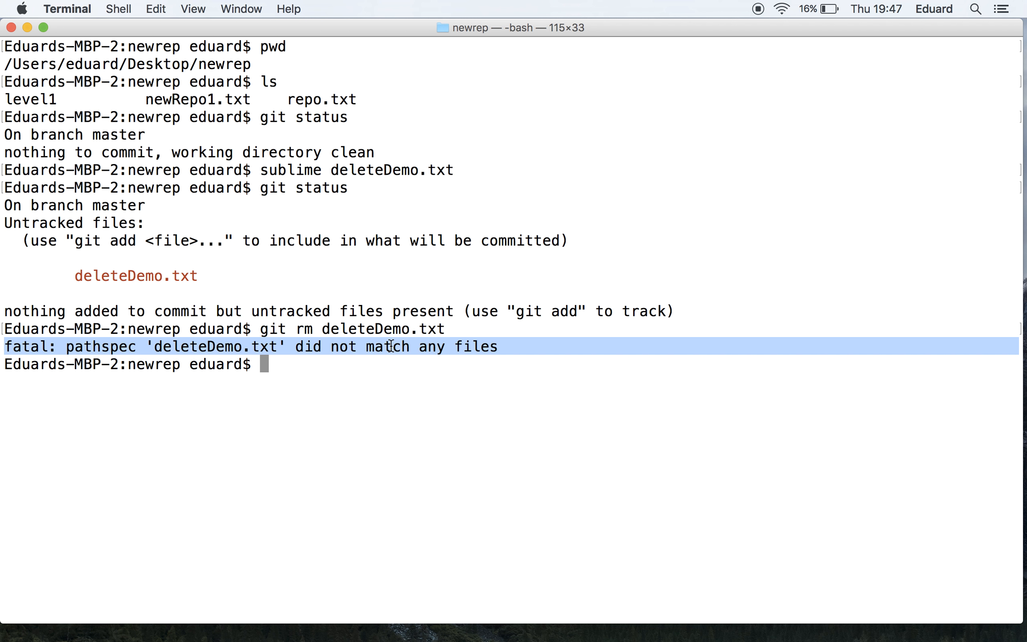
mouse_move(308, 429)
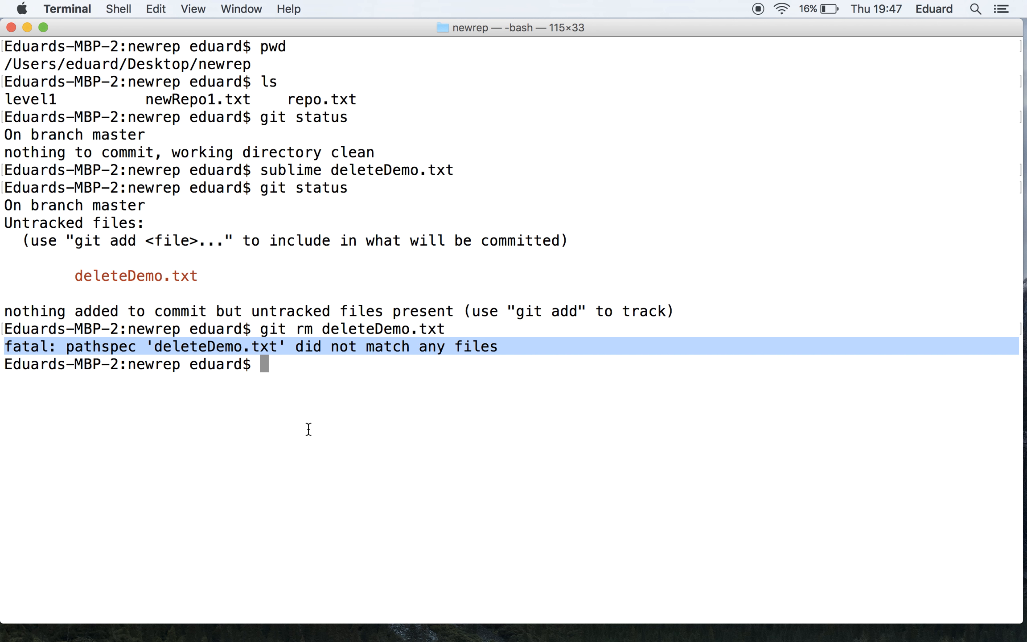
- Remove deleteDemo.txt with plain rm
text(rm)
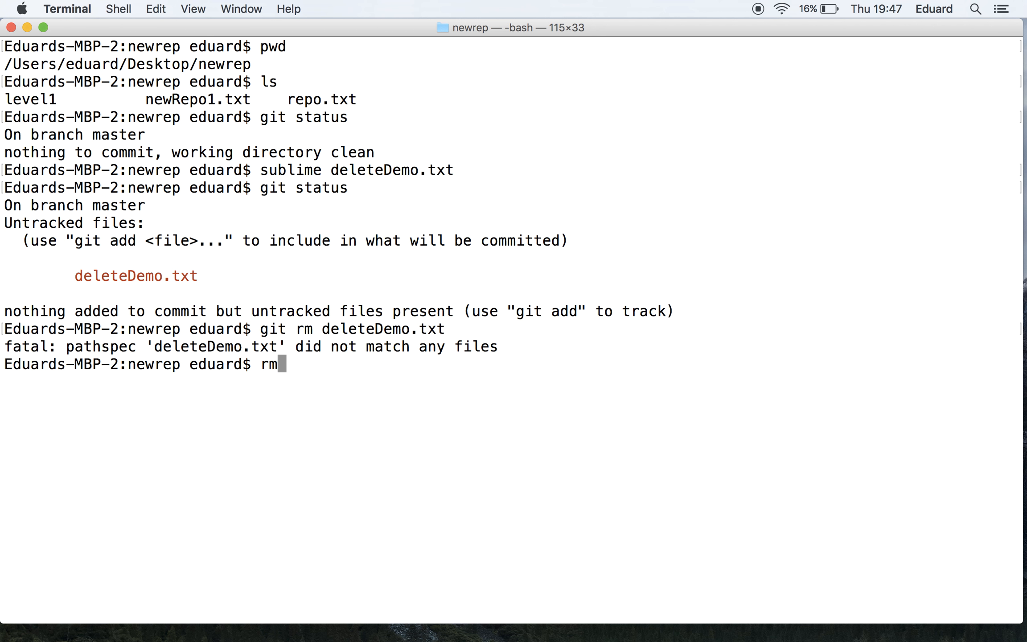
text(deleteDem)
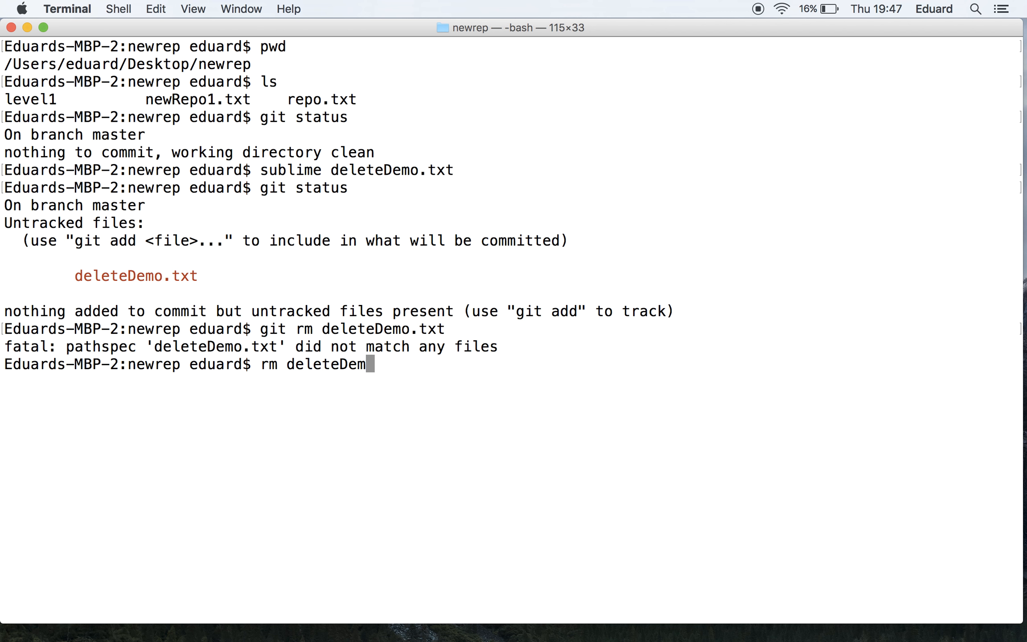
text(o.txt)
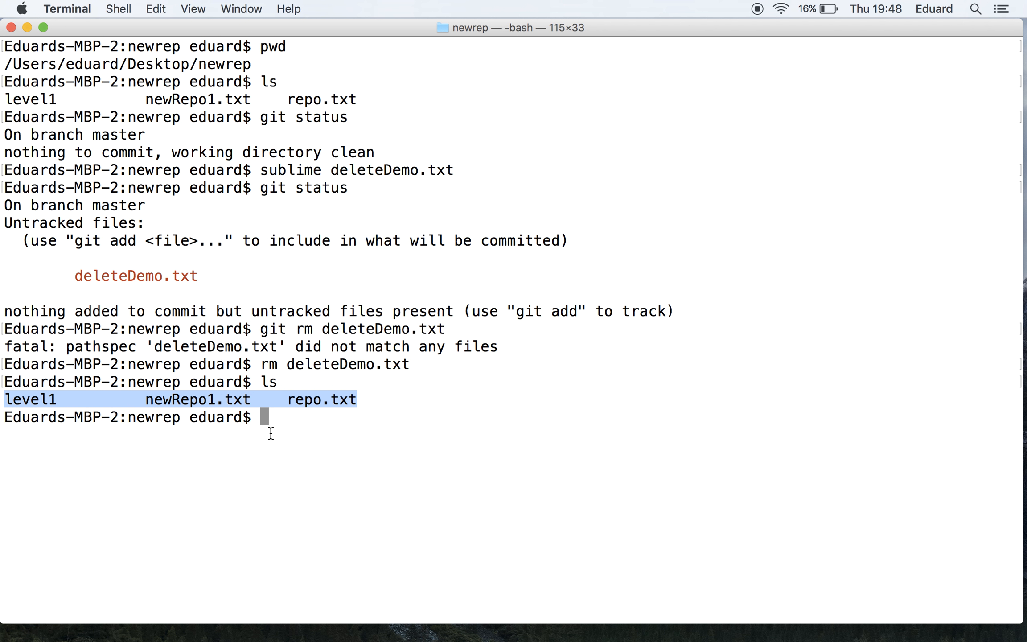
- Run git status and confirm the working directory is clean again
text(git status)
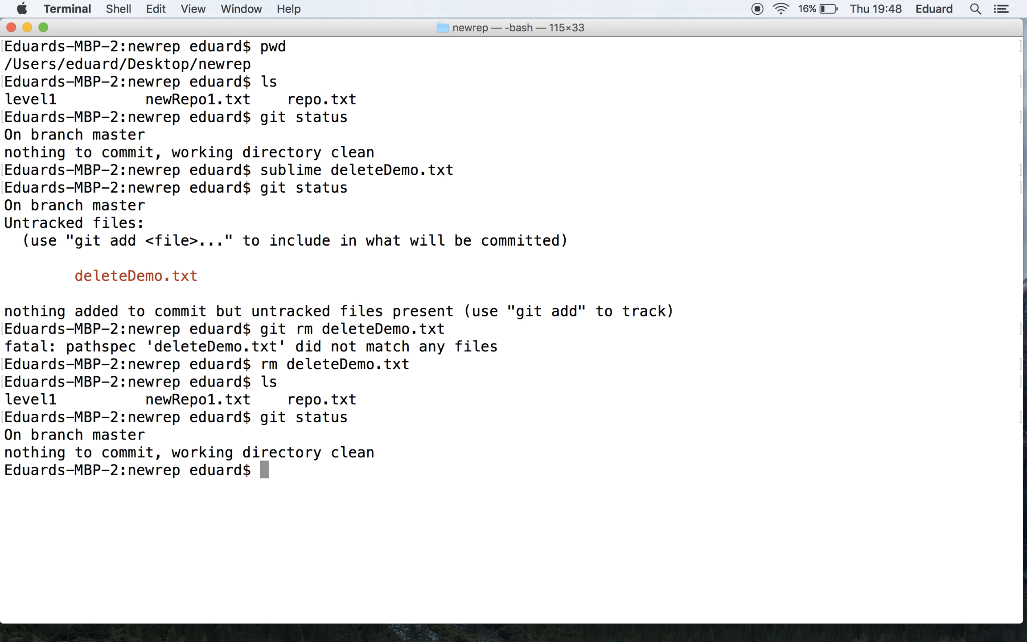
drag(6, 434, 375, 452)
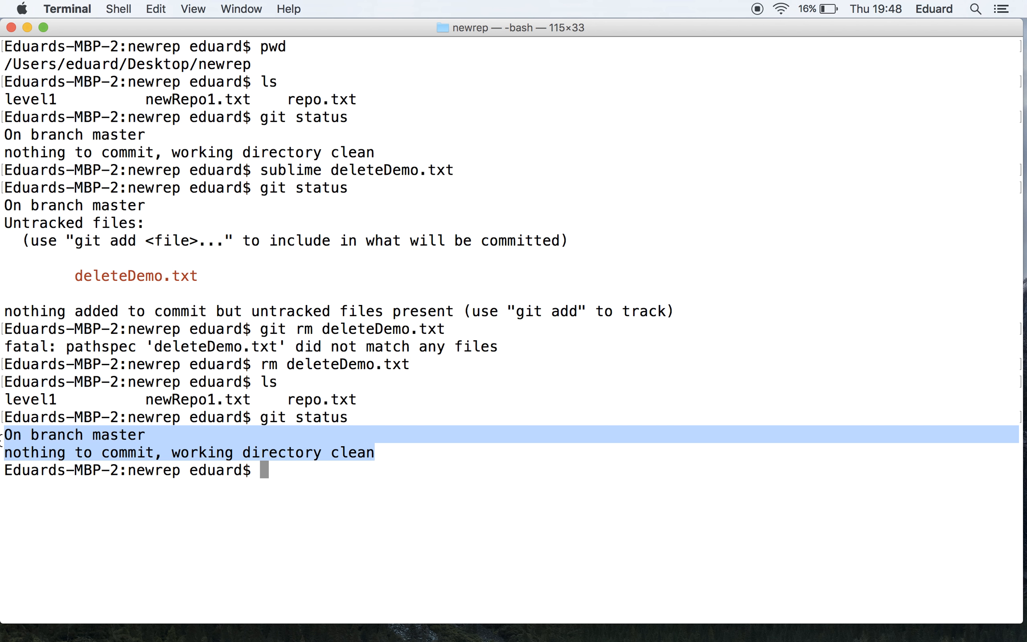